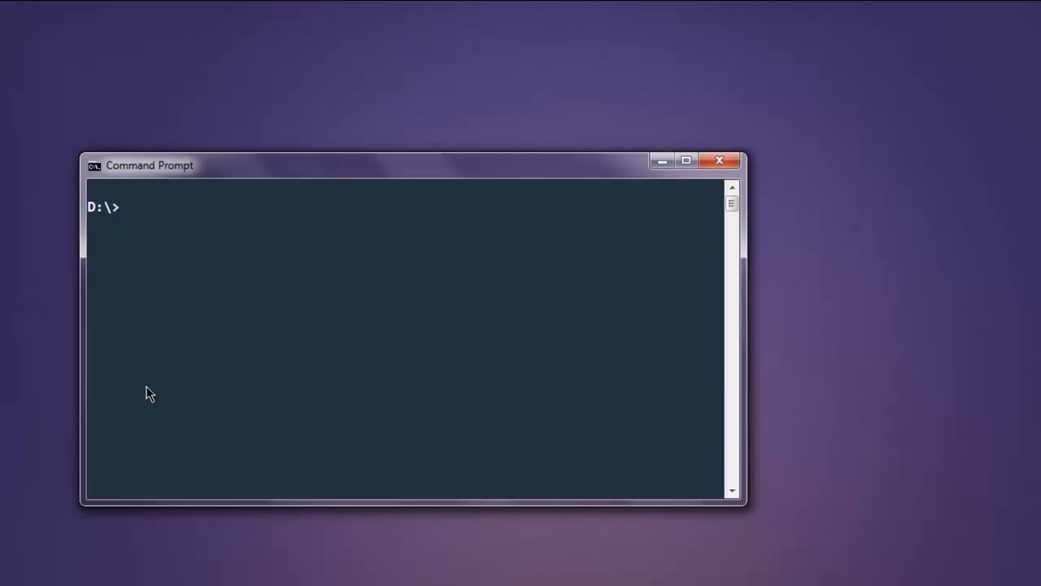
- Install the phantomjs gem with gem install phantomjs
type("gem instal")
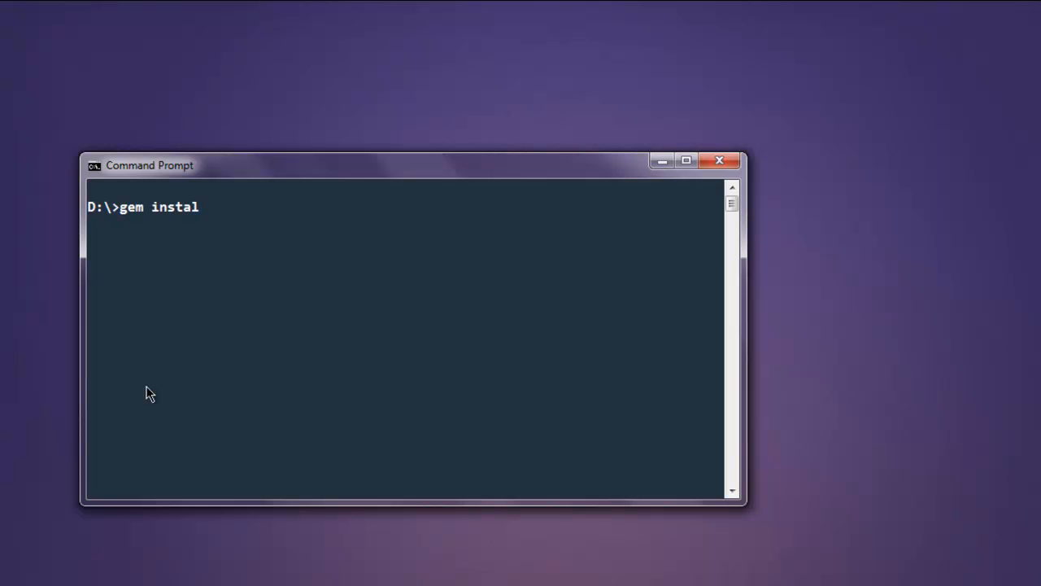
type("l phantomjs")
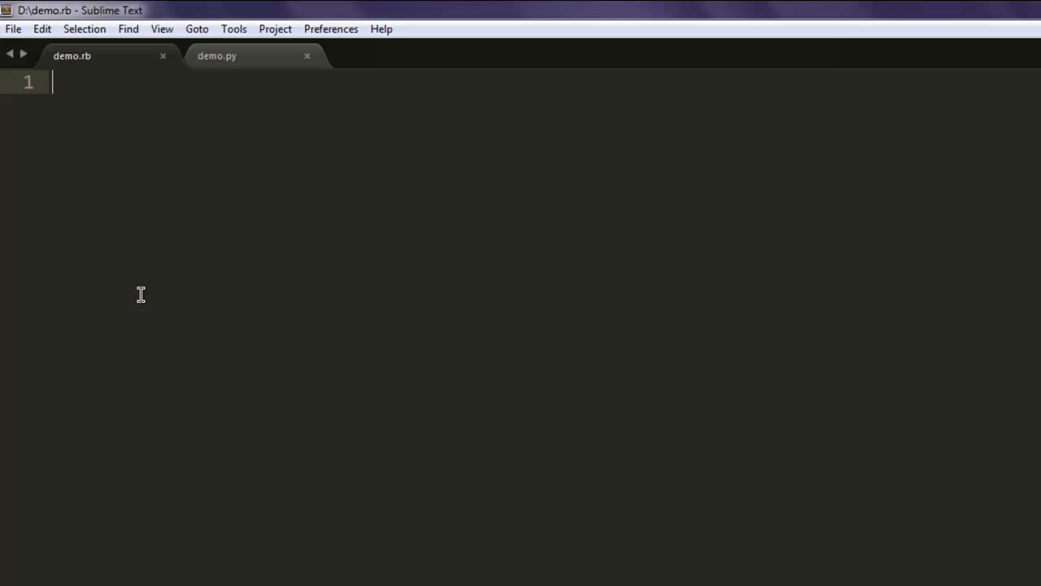
mouse_move(120, 204)
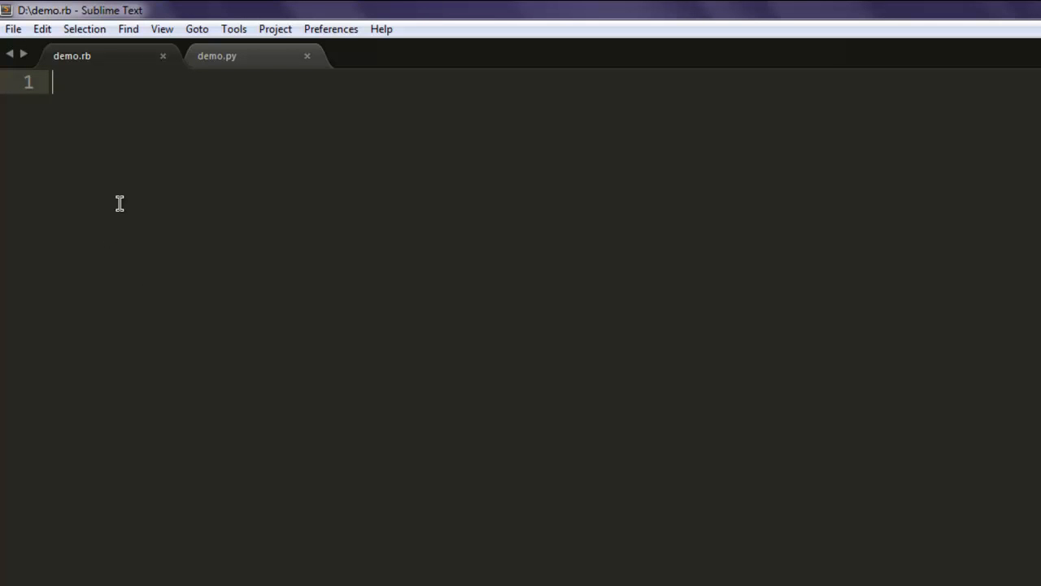
- Write require 'selenium-webdriver' and require 'phantomjs' at the top of demo.rb
type("require 'sel")
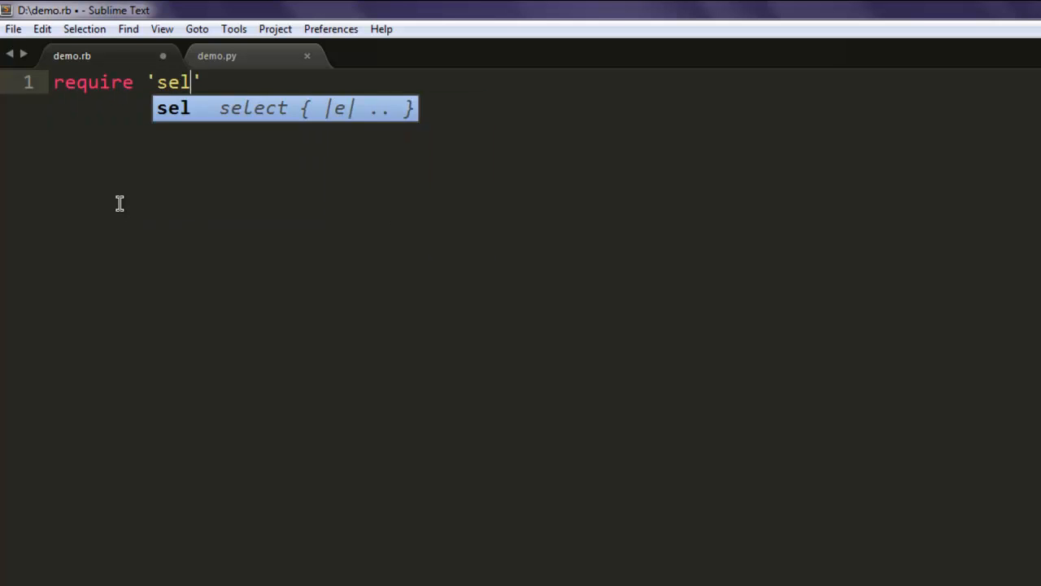
type("enium-webdriver")
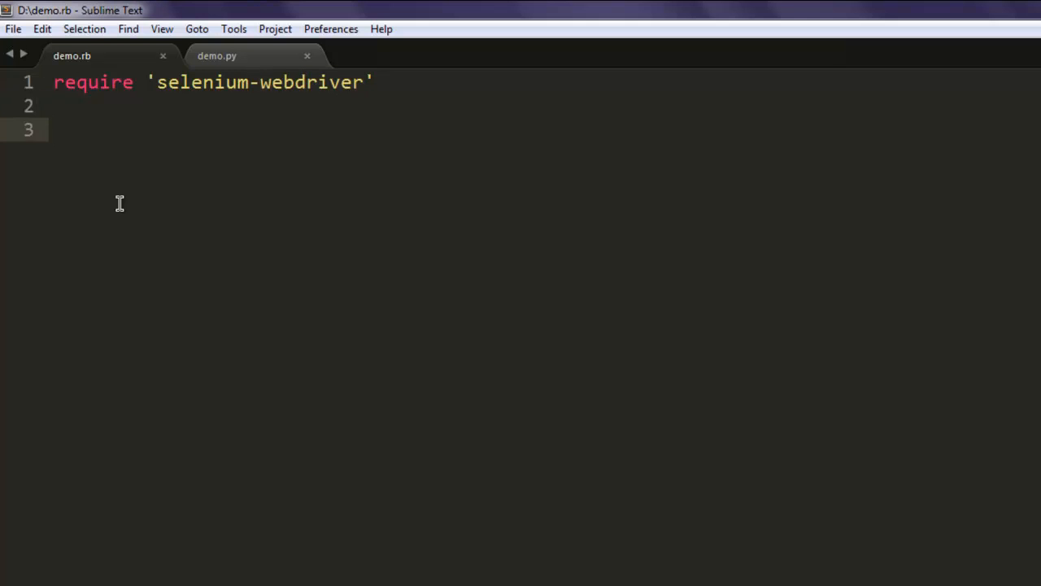
type("n")
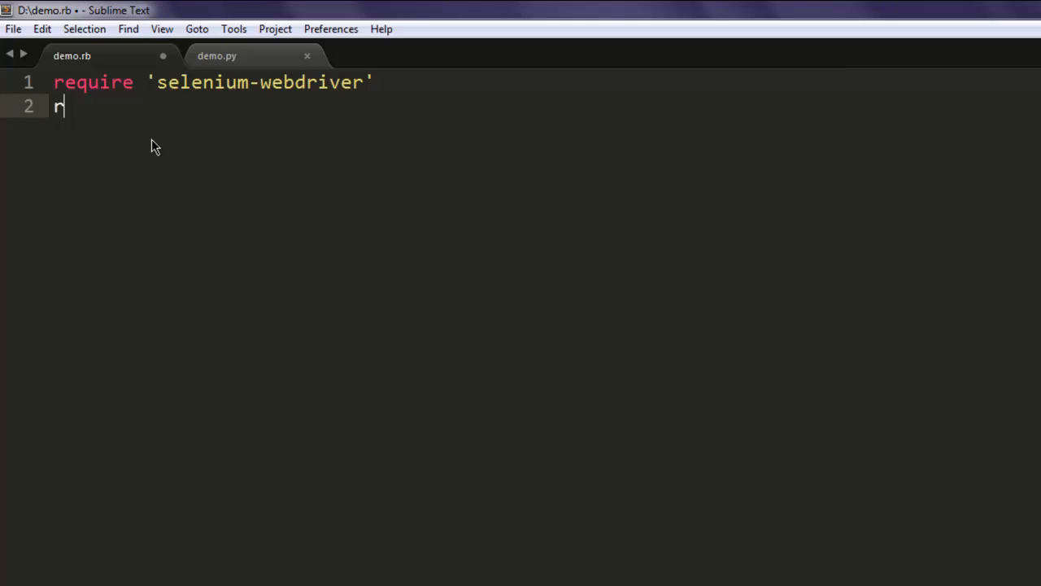
type("require 'p'")
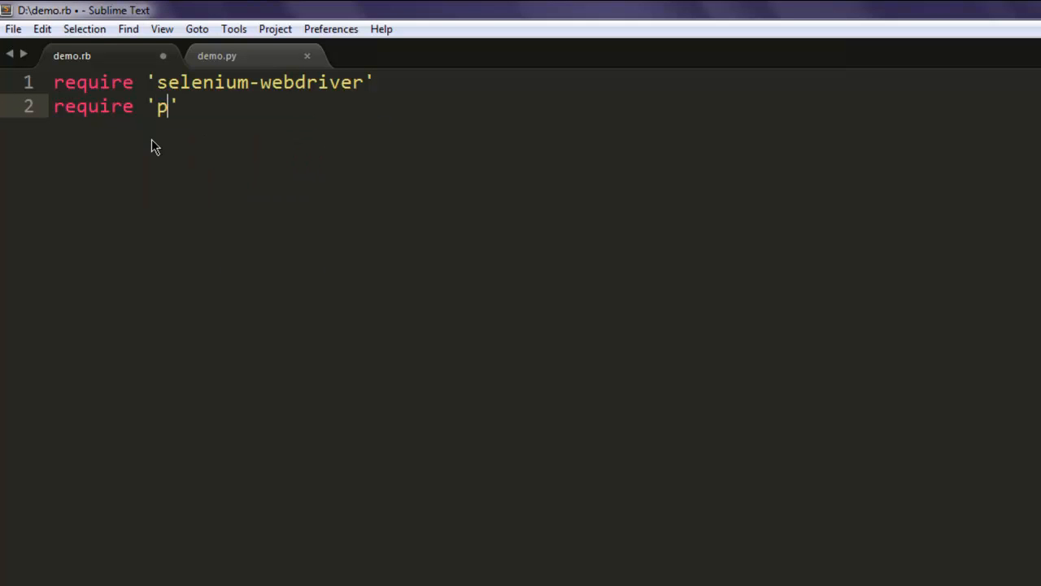
type("hantomj")
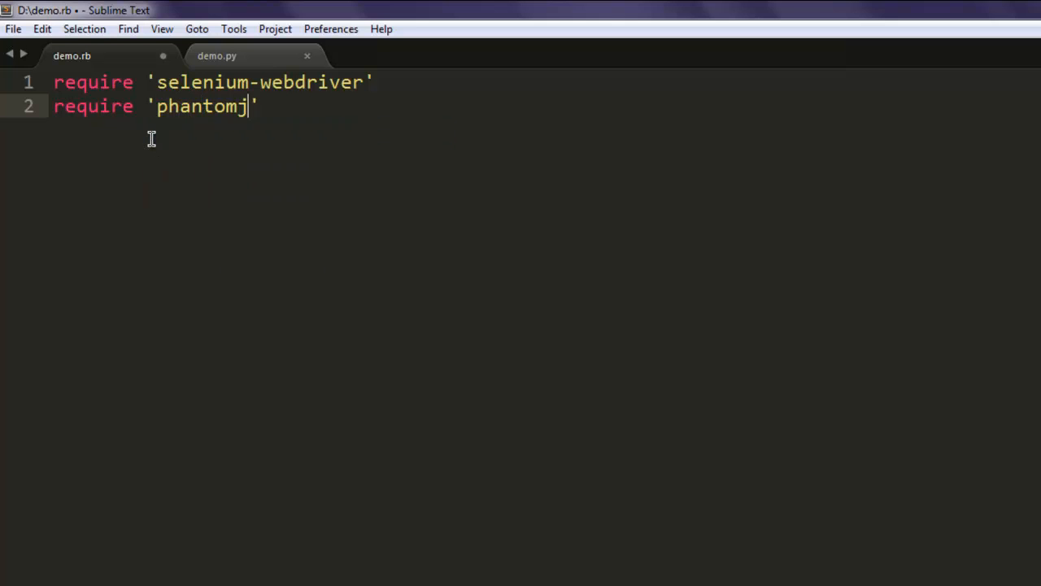
type("s")
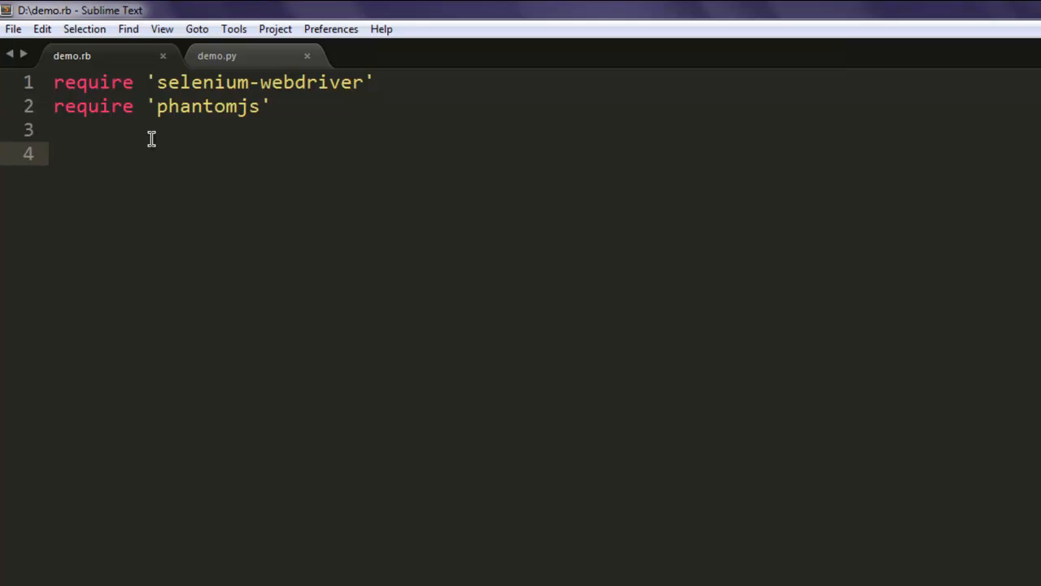
- Add driver = Selenium::WebDriver.for :phantomjs to create the PhantomJS driver
type("driver")
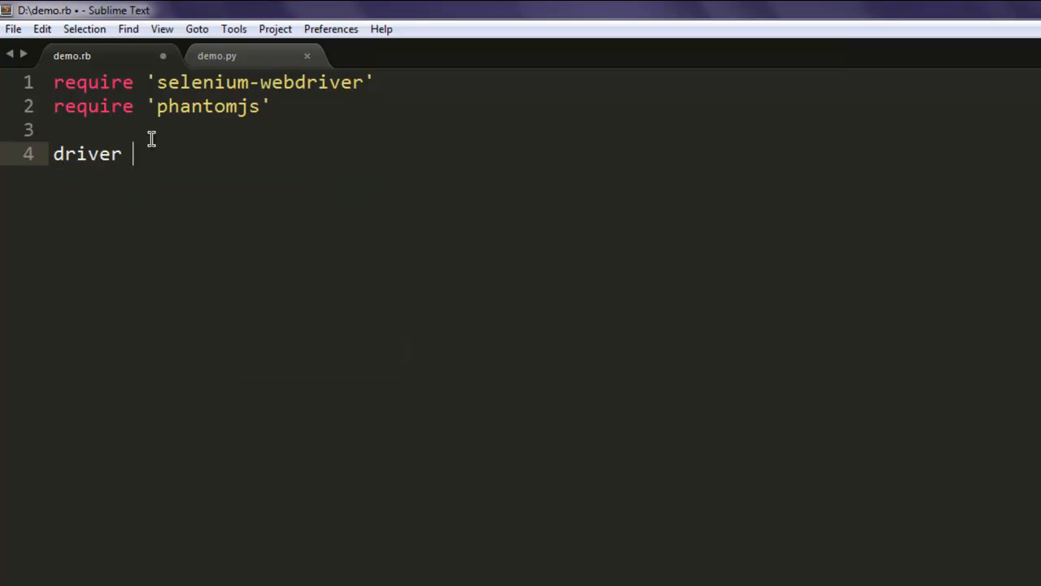
type("=")
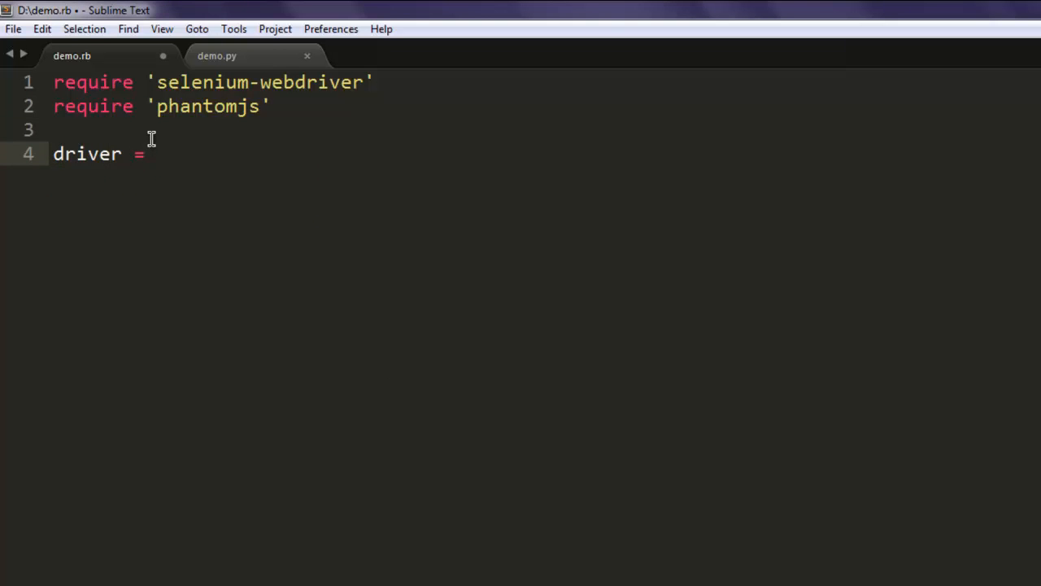
type("Selenium")
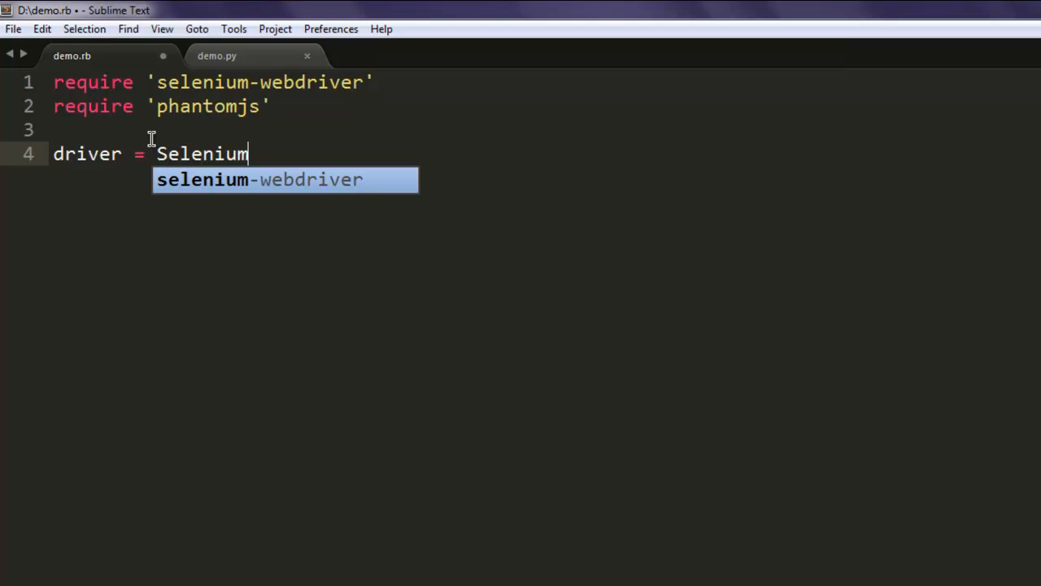
type("::WebDriver")
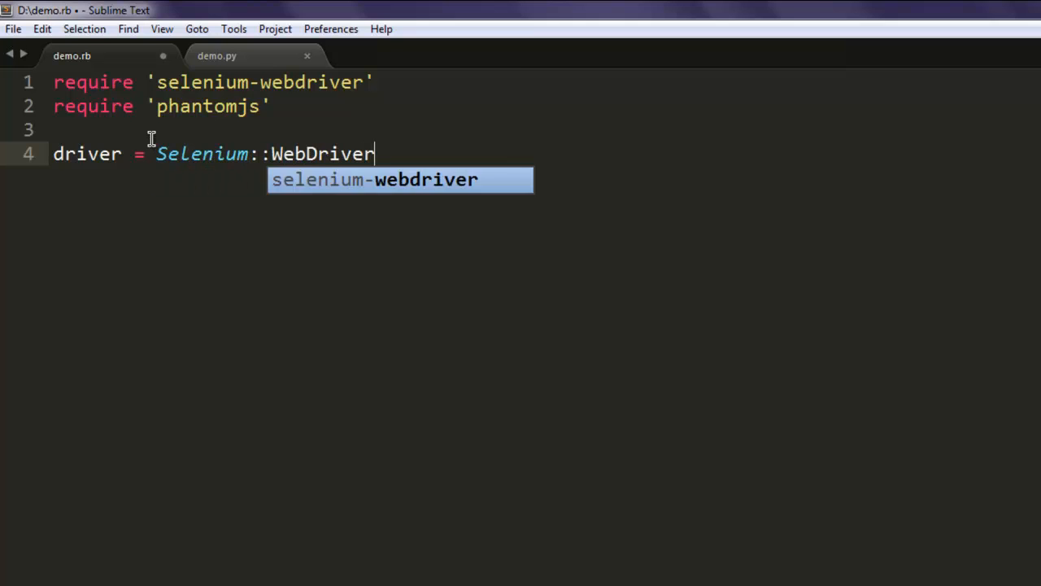
type(".for :phantomjs")
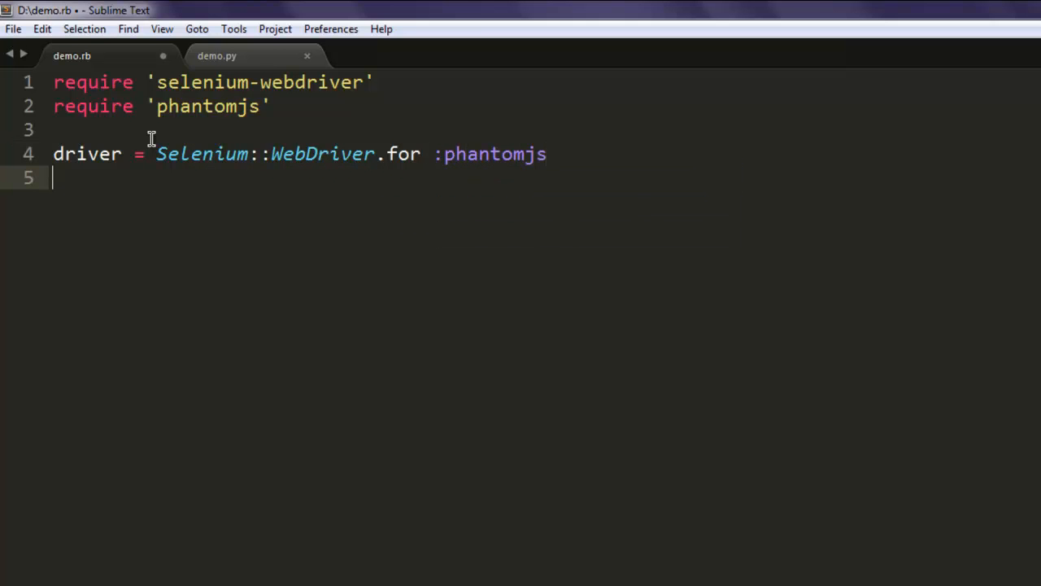
type("drive")
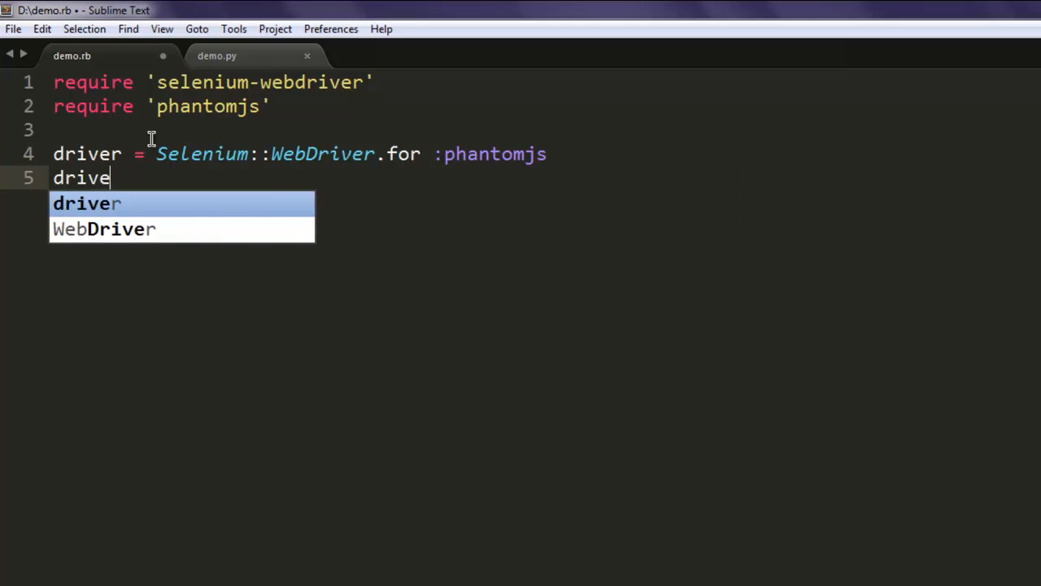
type("r.navigate.")
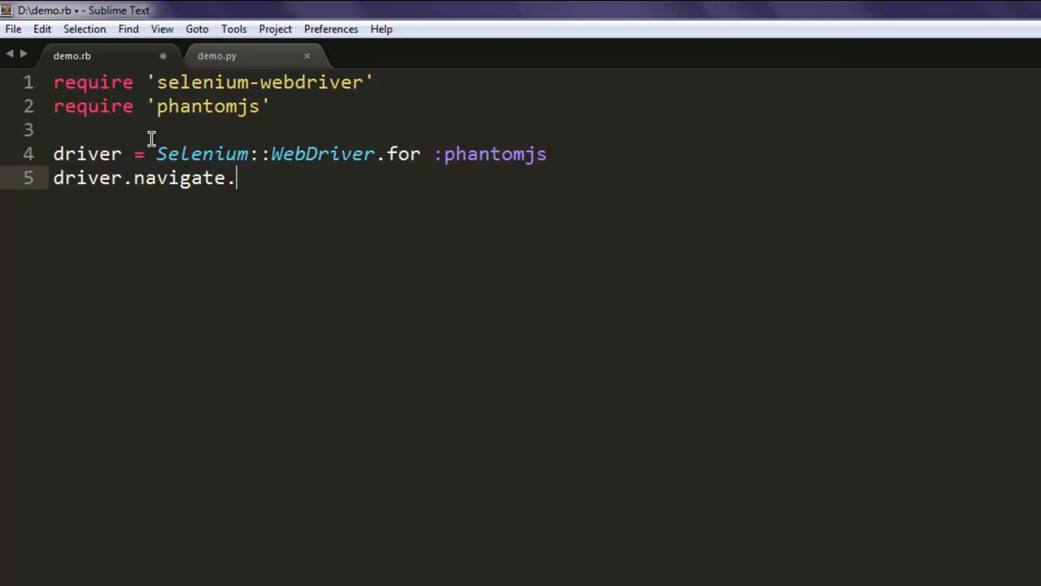
type("to 'http'")
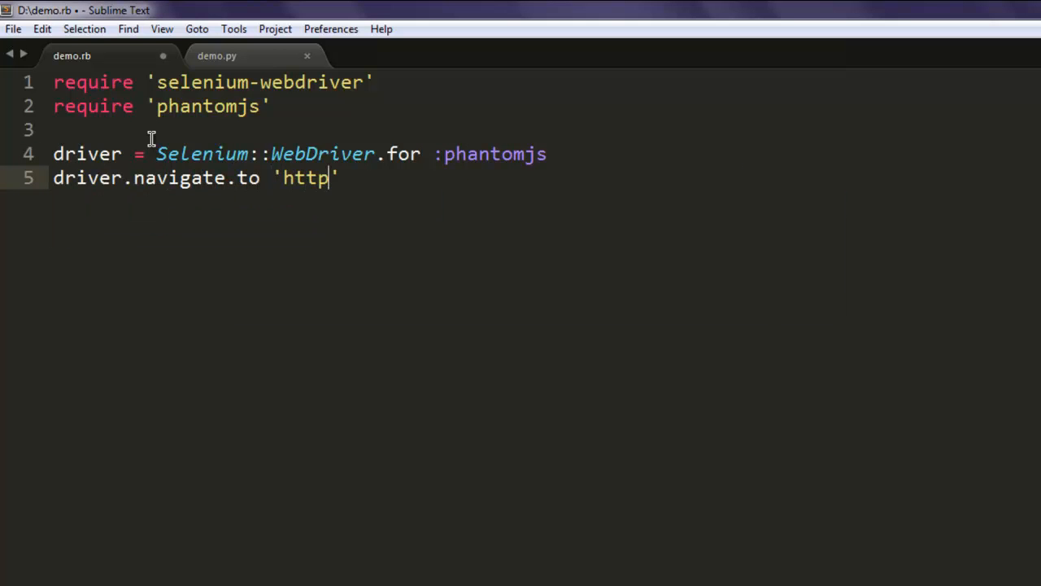
type("://en.")
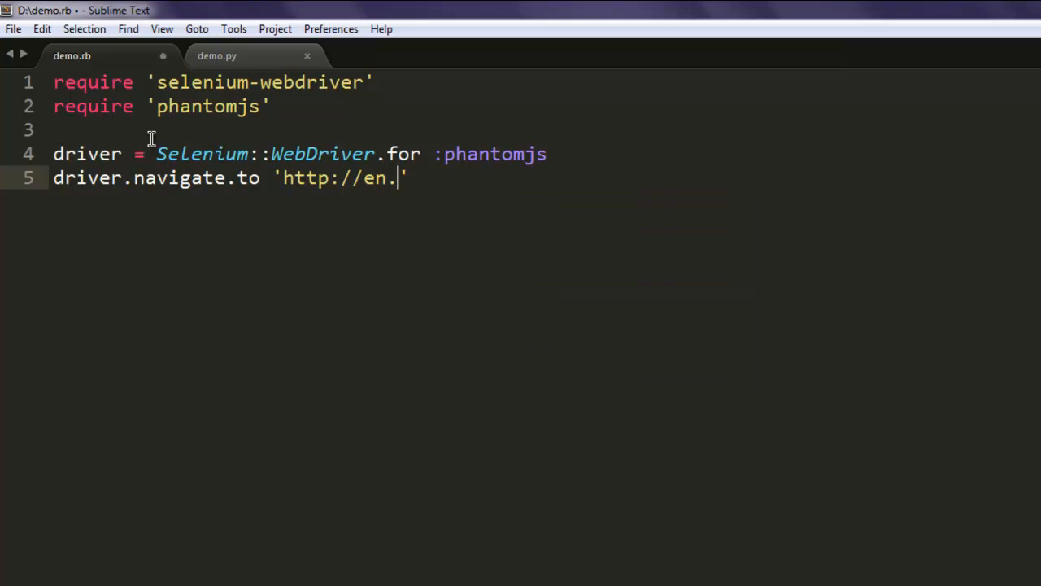
type("wikipedia")
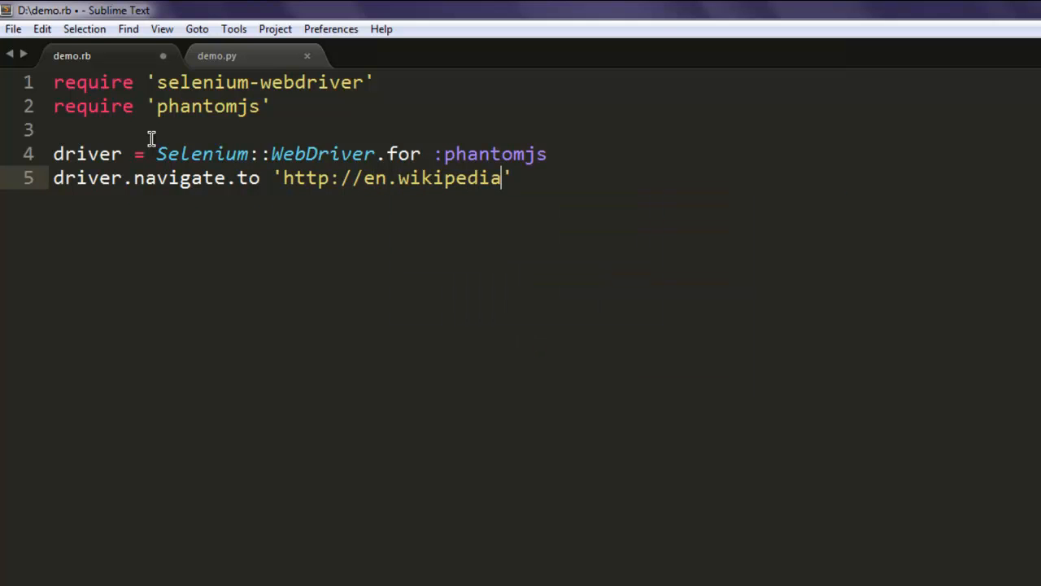
type(".oorg")
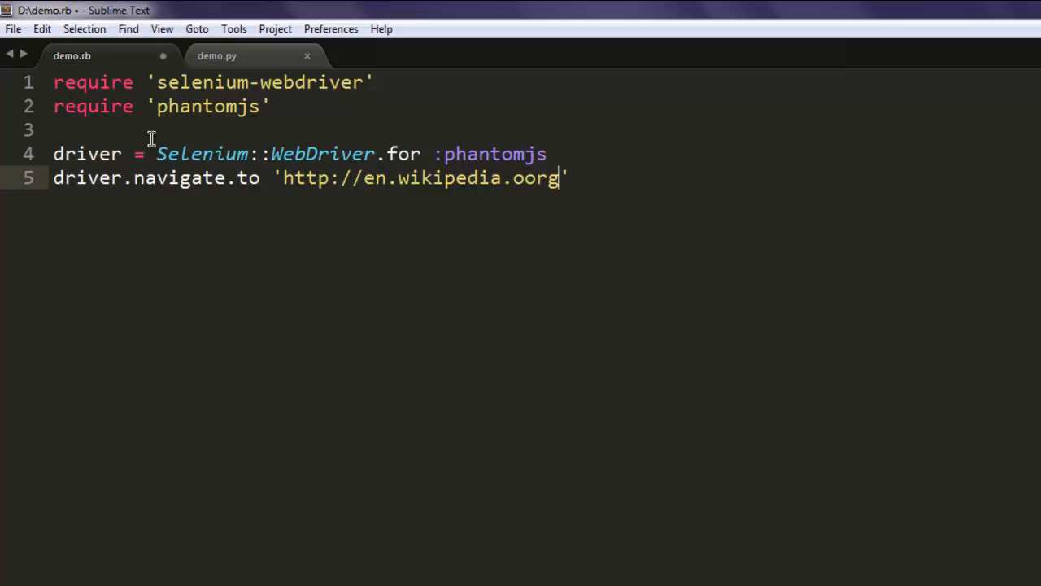
key("Backspace")
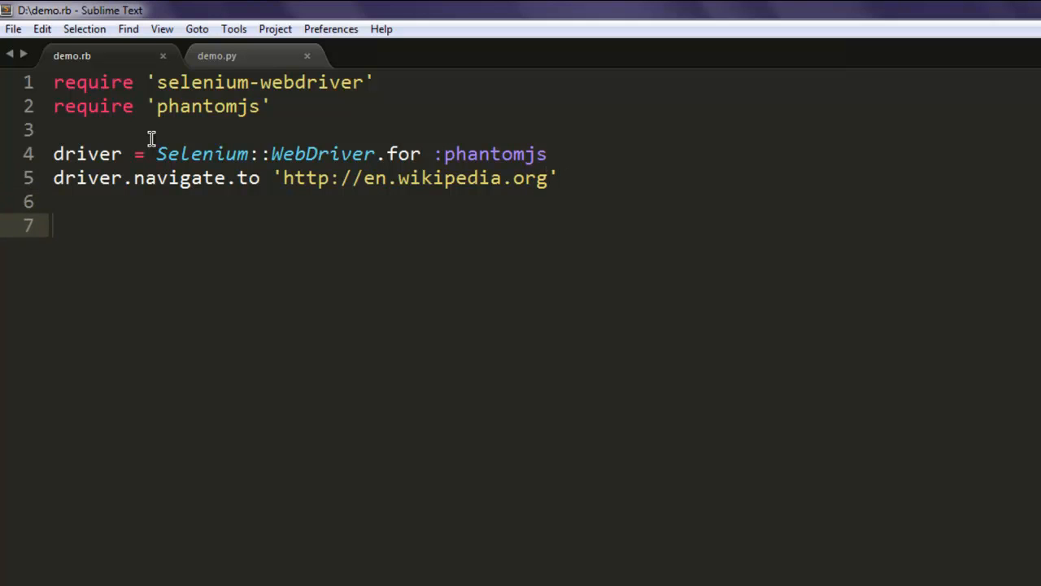
- Begin a puts driver.title line to print the loaded page's title
type("puts")
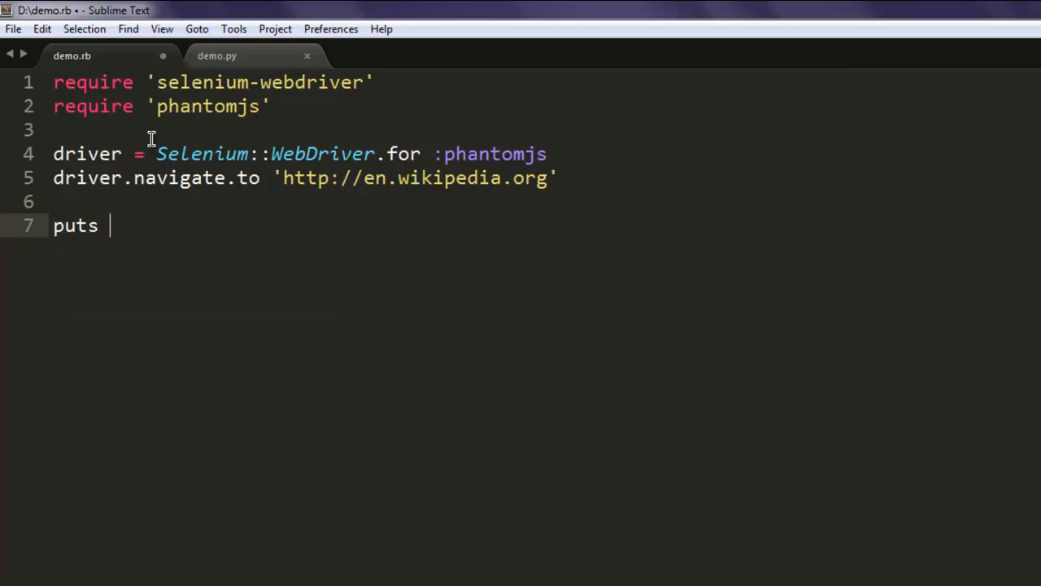
type("drive")
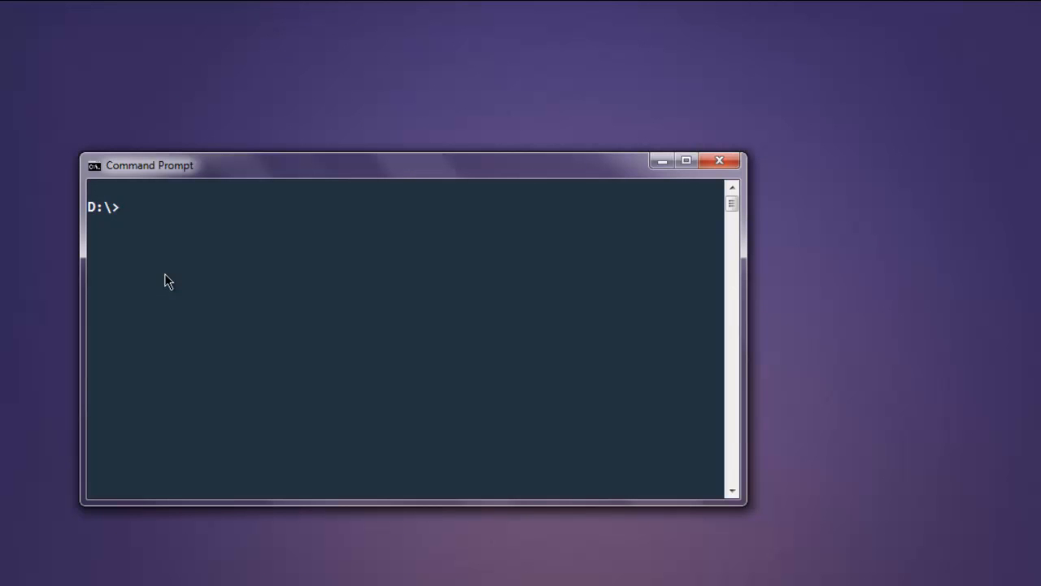
- Run ruby demo.rb, printing the title 'Wikipedia, the free encyclopedia'
type("ruby demo.")
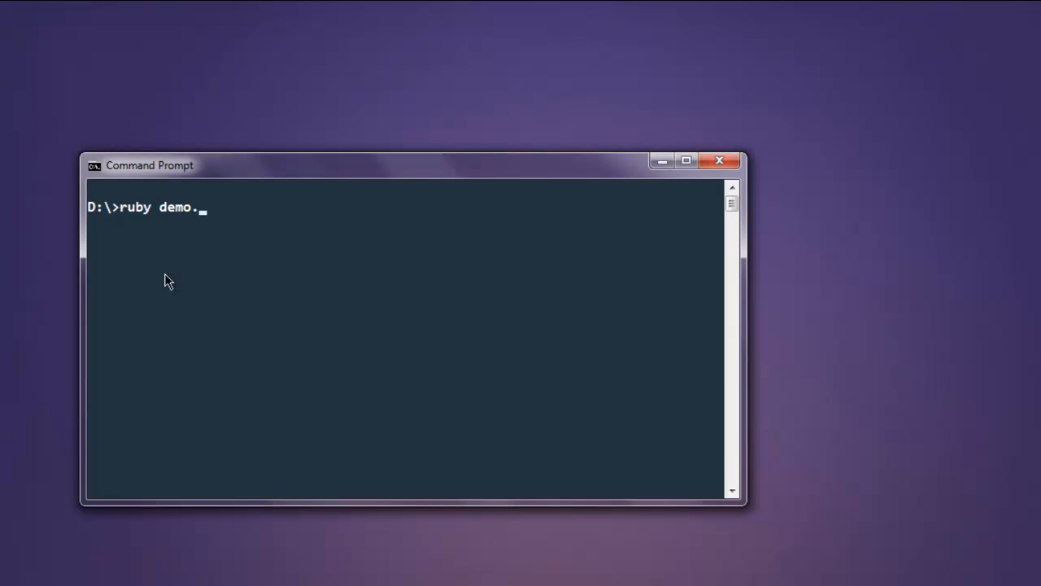
type("rb")
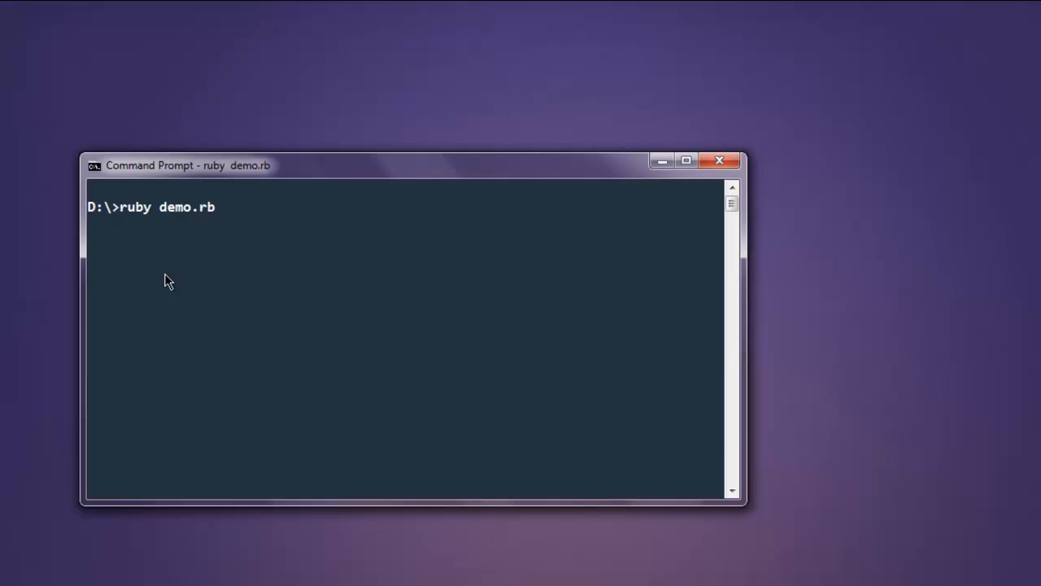
key("Return")
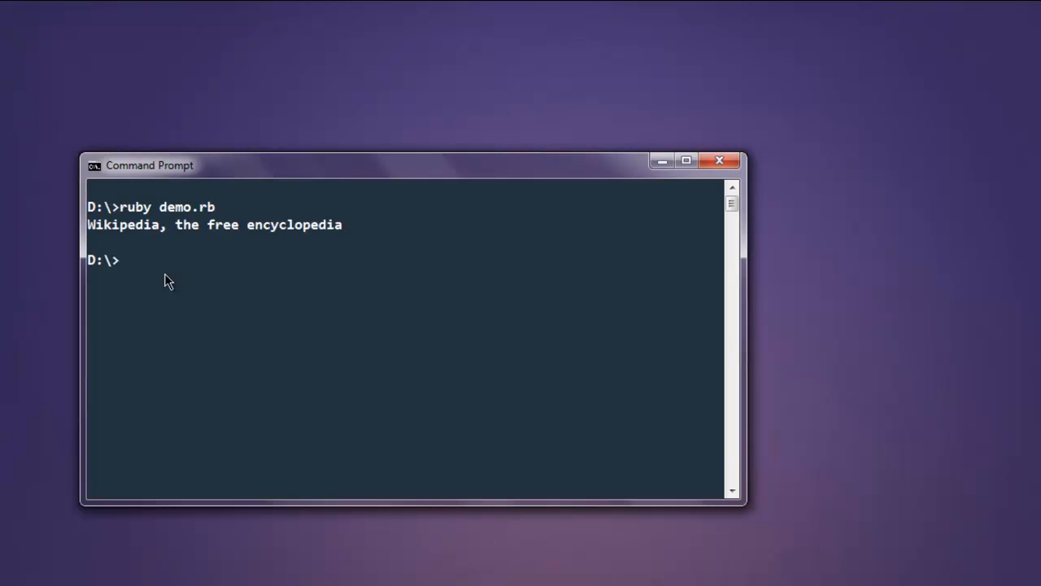
mouse_move(149, 244)
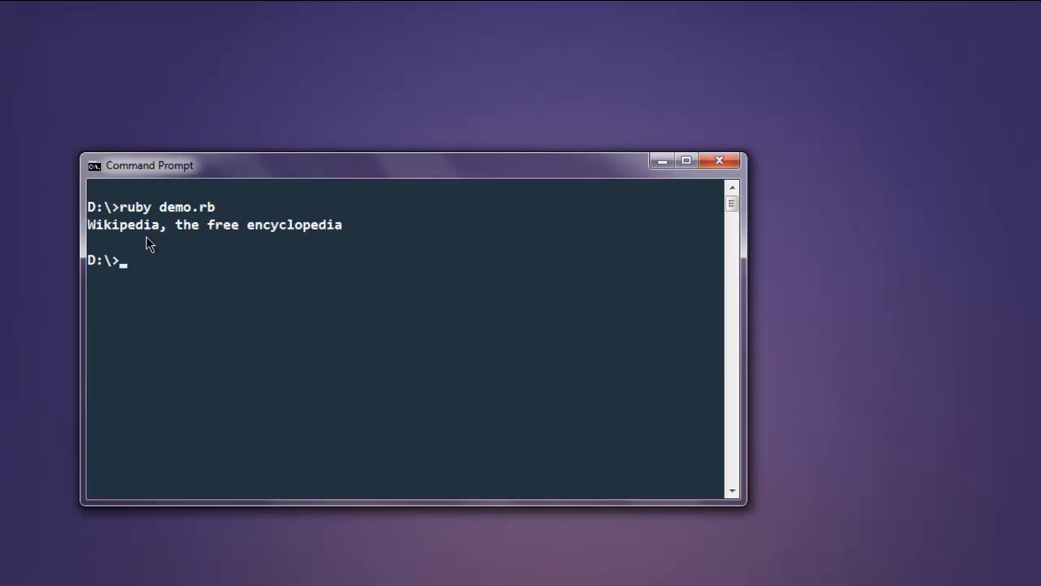
mouse_move(158, 270)
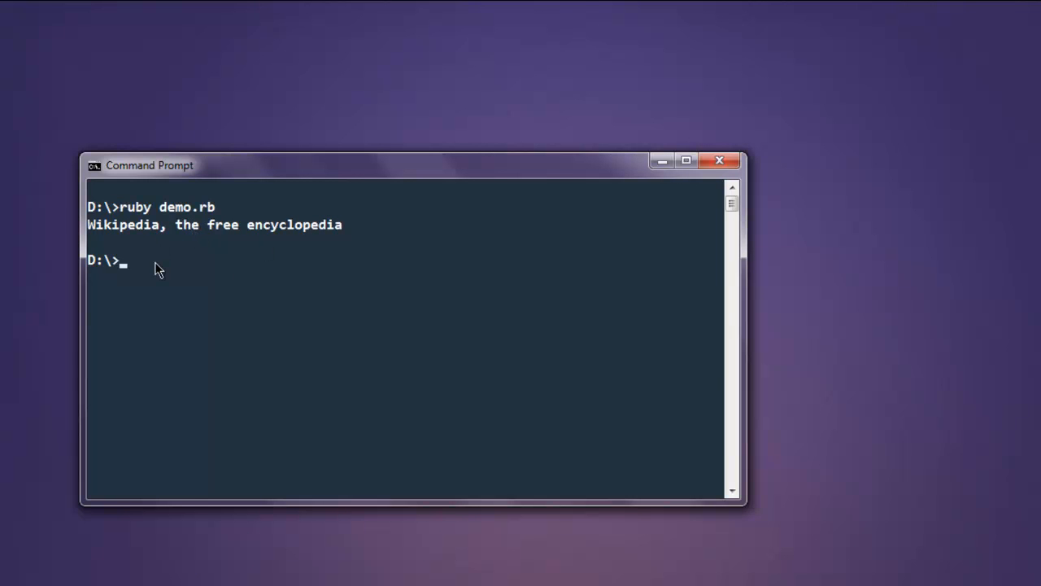
mouse_move(106, 307)
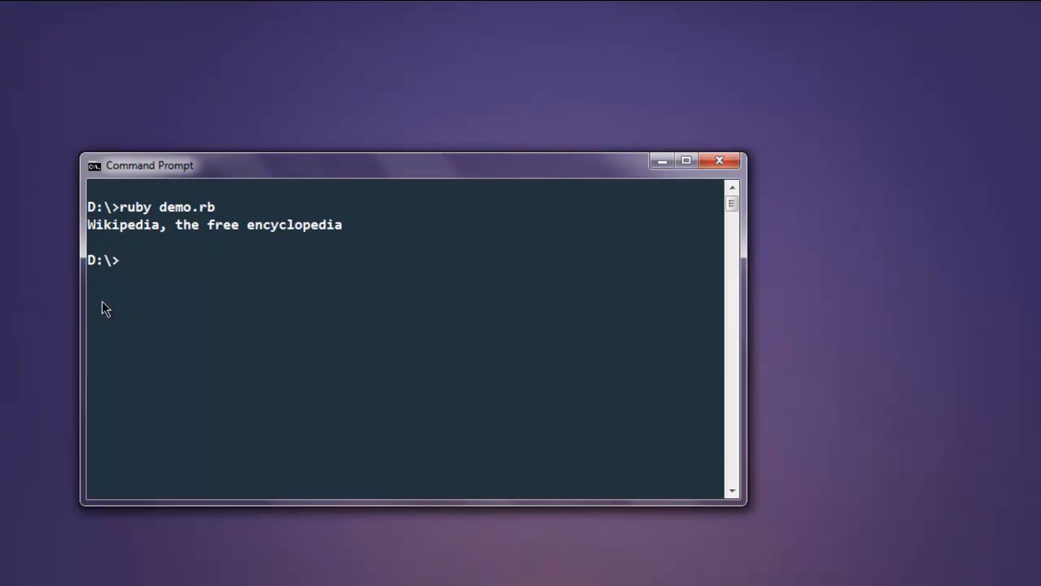
mouse_move(270, 494)
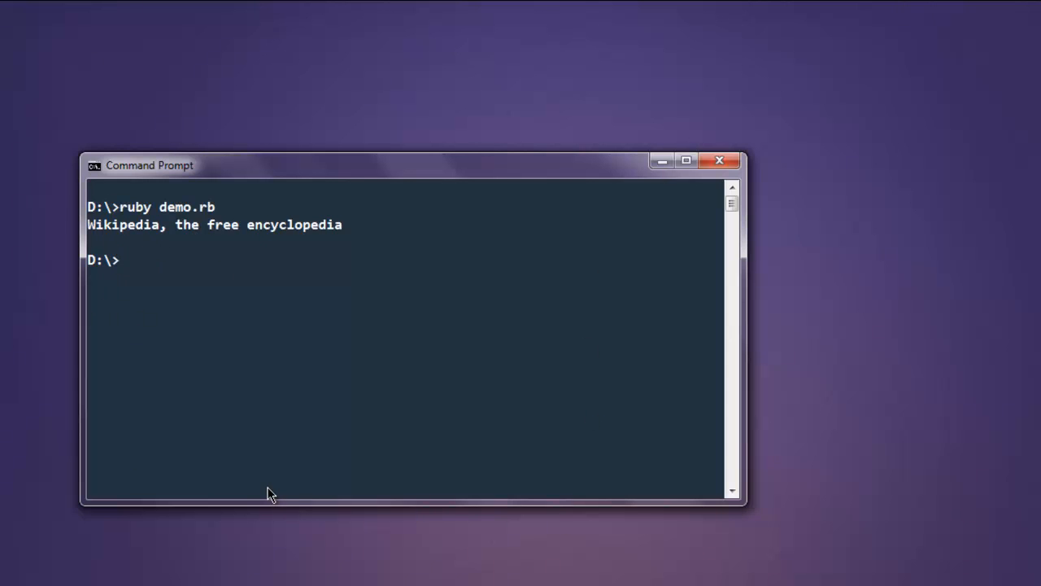
mouse_move(244, 392)
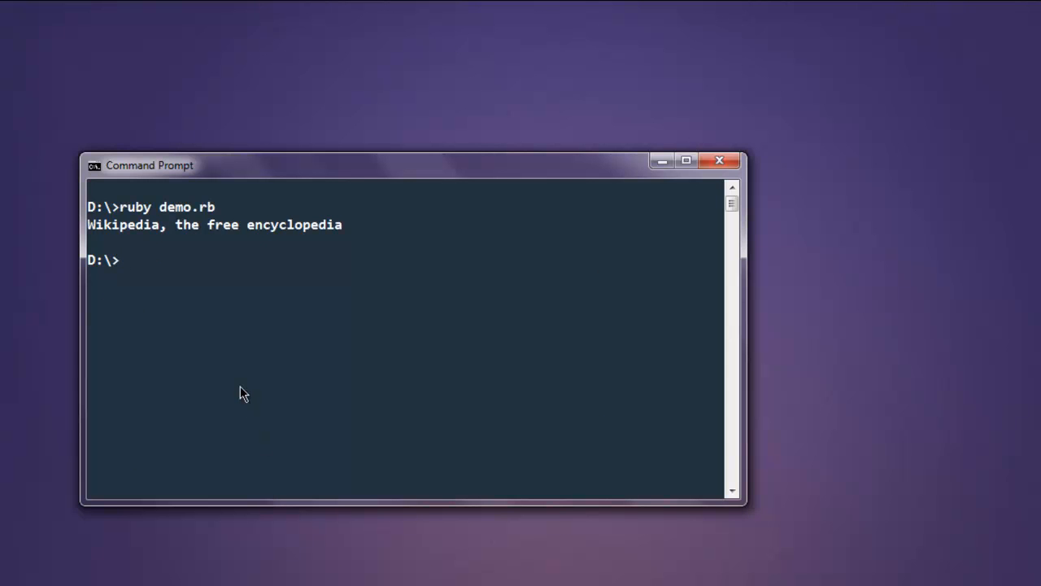